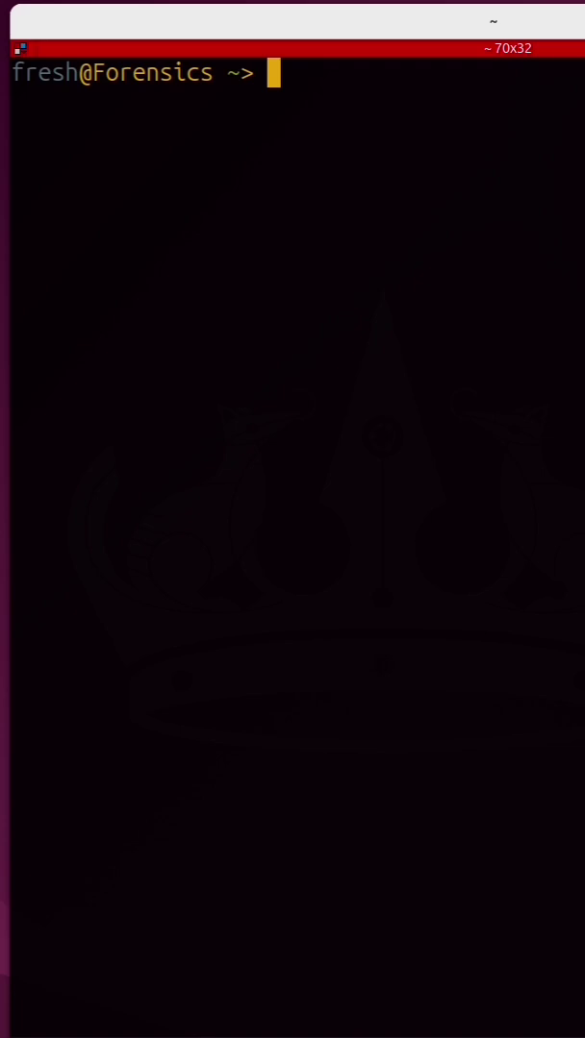
# - List all device services with adb shell dumpsys -l after trying settings list
pyautogui.write('adb shell')
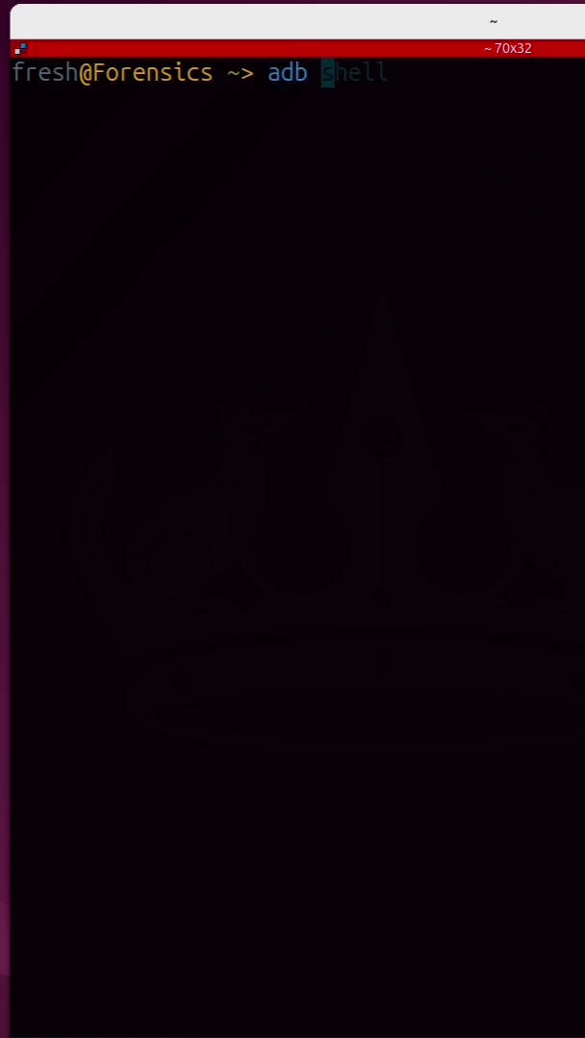
pyautogui.write('settings list')
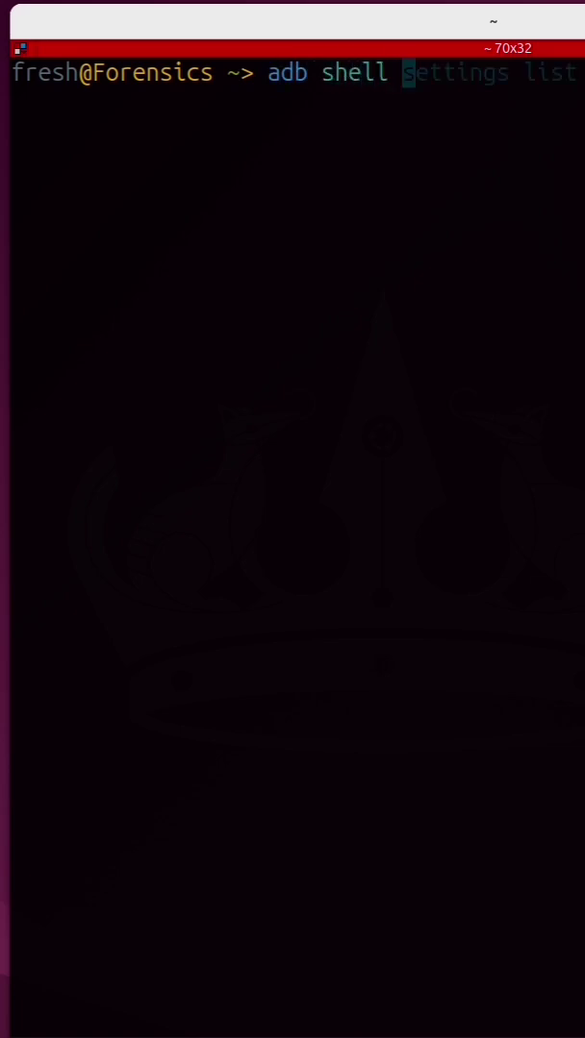
pyautogui.write('dump')
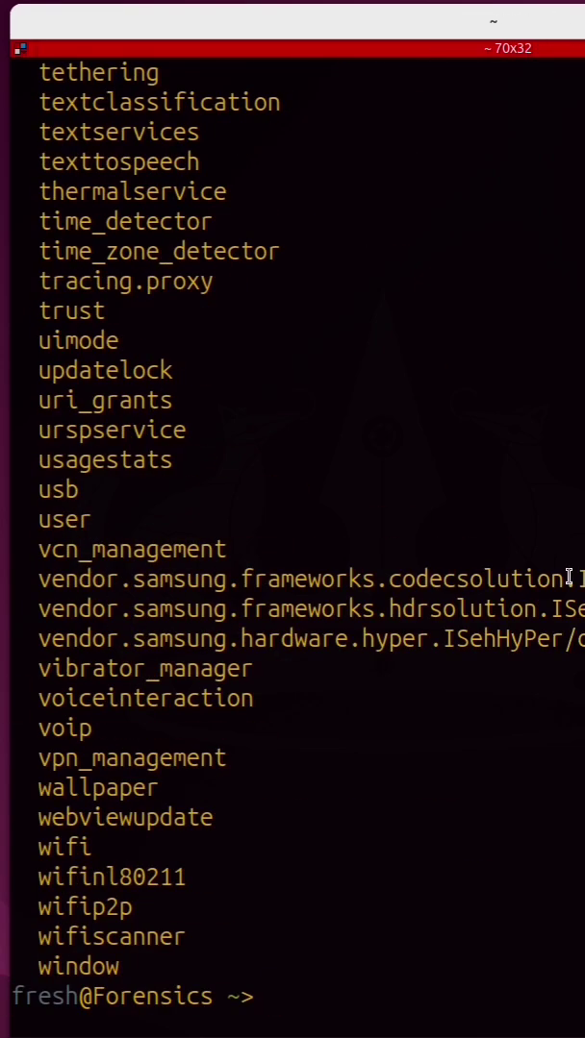
pyautogui.moveTo(577, 904)
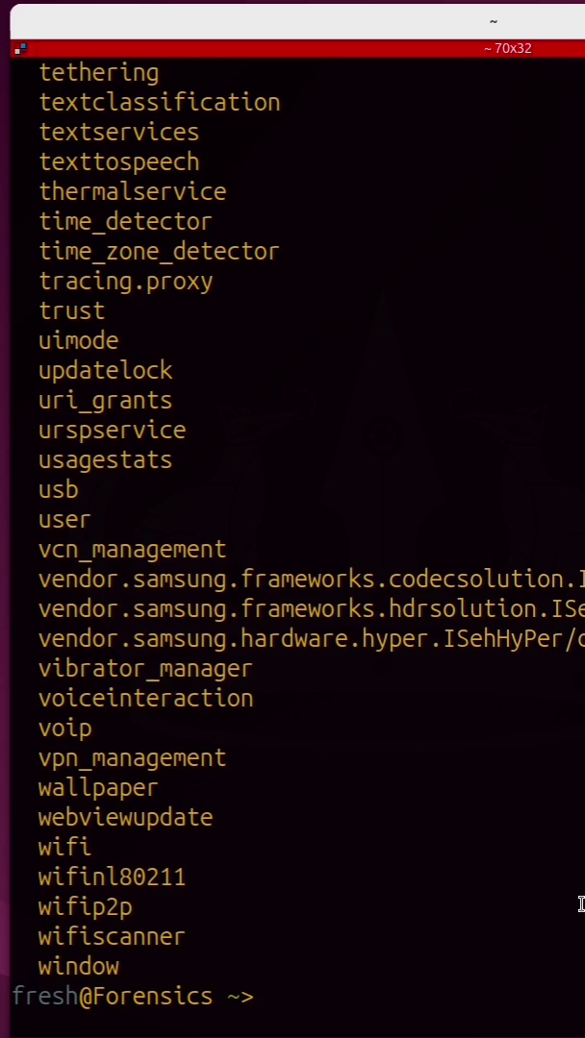
# - Count the services with adb shell dumpsys -l | wc -l (262), then enter adb shell dumpsys wifi
pyautogui.write('adb shell dumpsys -l |')
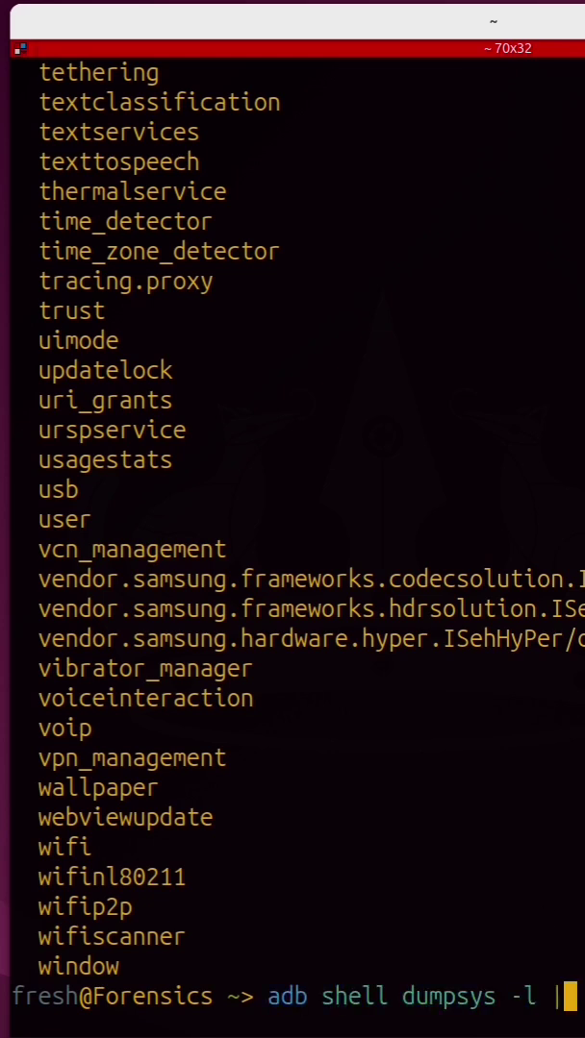
pyautogui.write('w')
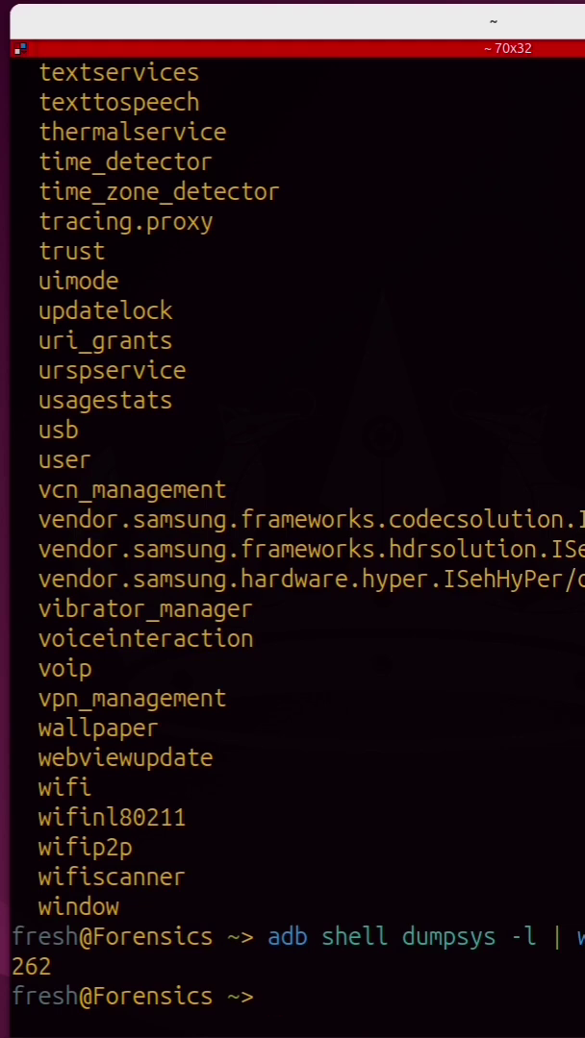
pyautogui.write('adb shell dumpsys wifi')
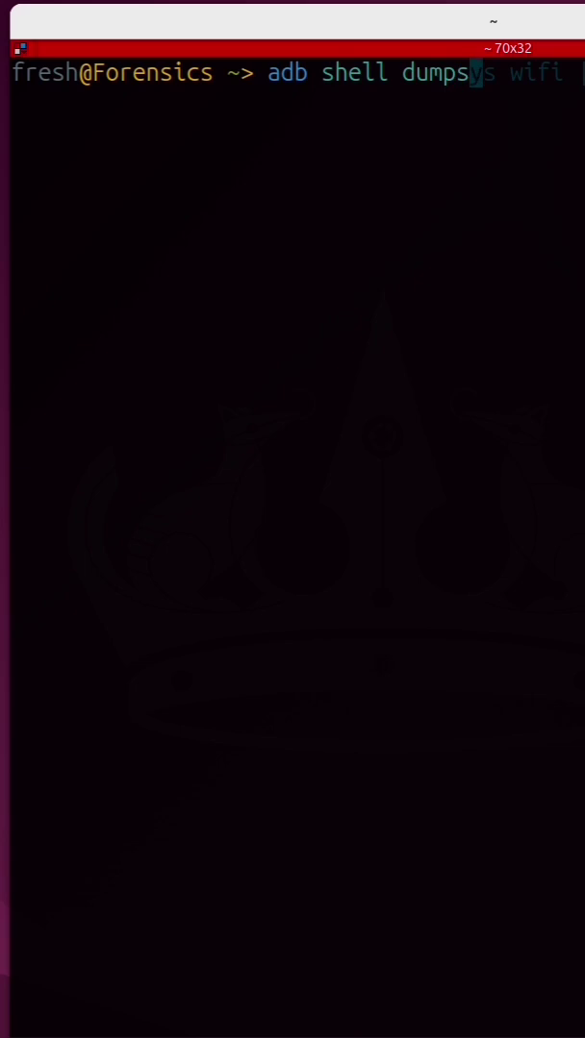
# - Run the full dumpsys output and stop it with Ctrl+C once memory statistics scroll past
pyautogui.press('Tab')
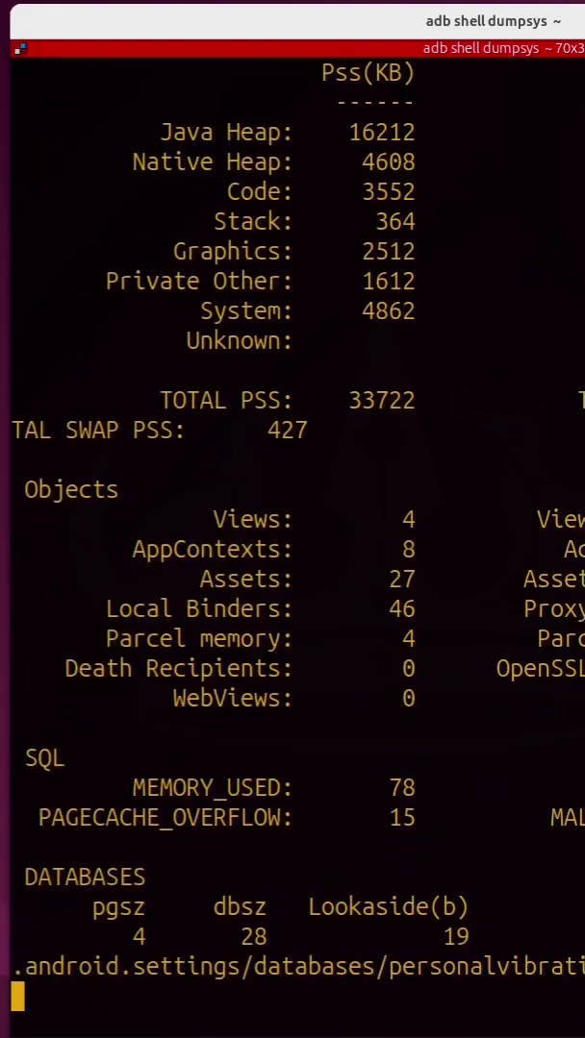
pyautogui.press('ctrl+c')
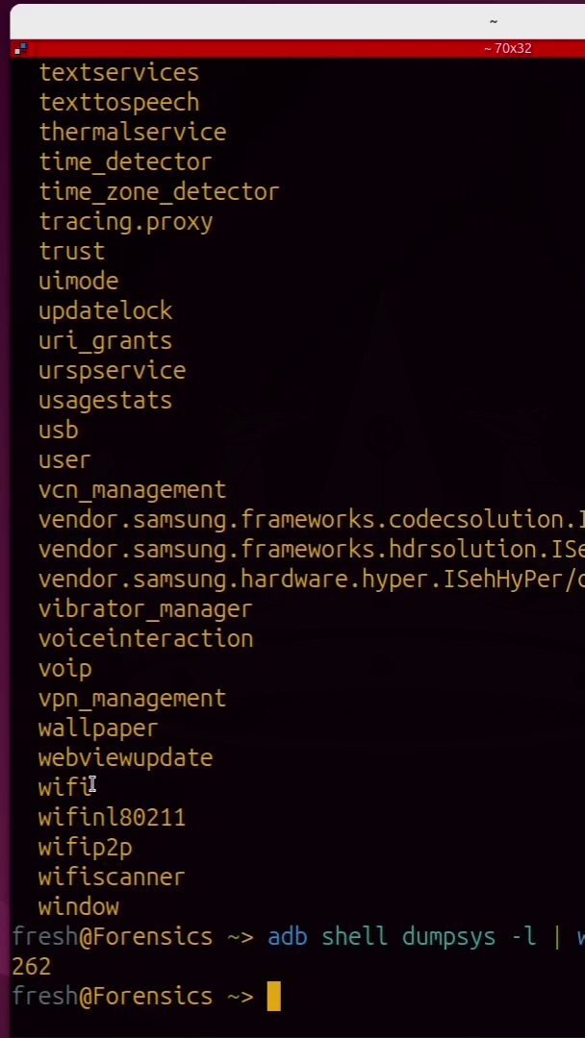
pyautogui.doubleClick(61, 789)
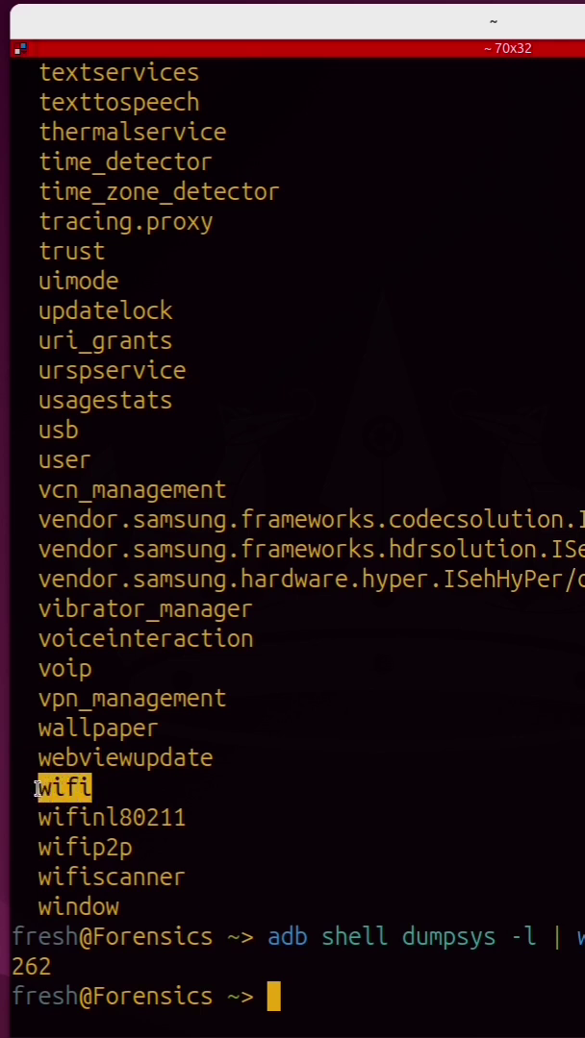
pyautogui.moveTo(296, 788)
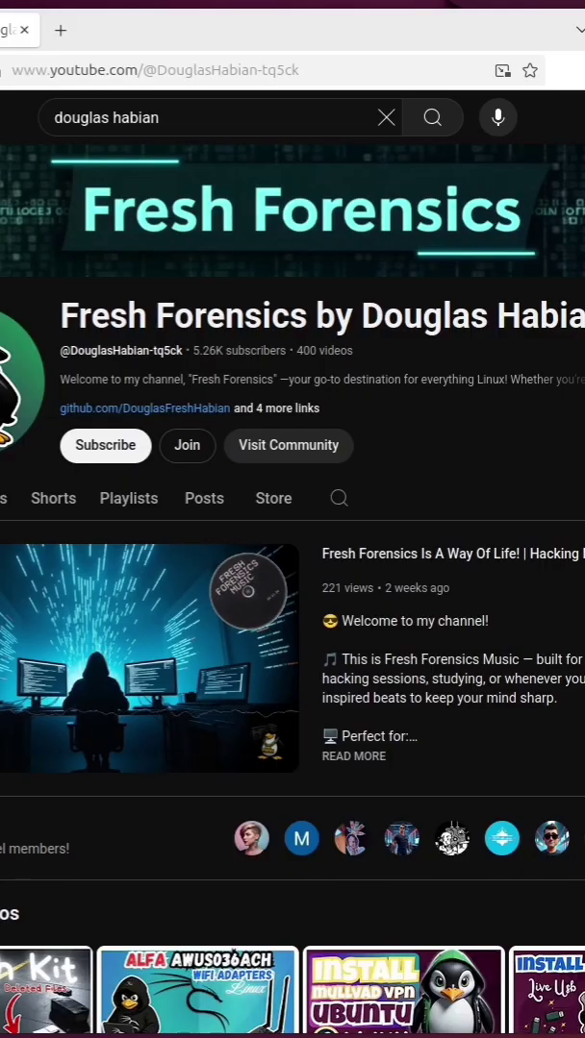
# - Scroll down the Fresh Forensics channel page through its videos and playlists
pyautogui.scroll(-3)
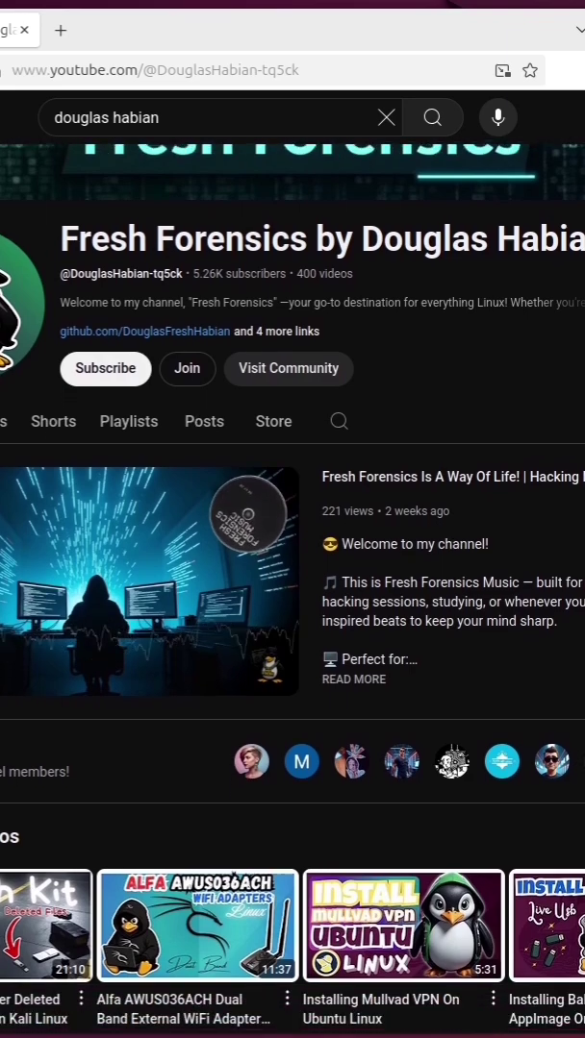
pyautogui.scroll(-3)
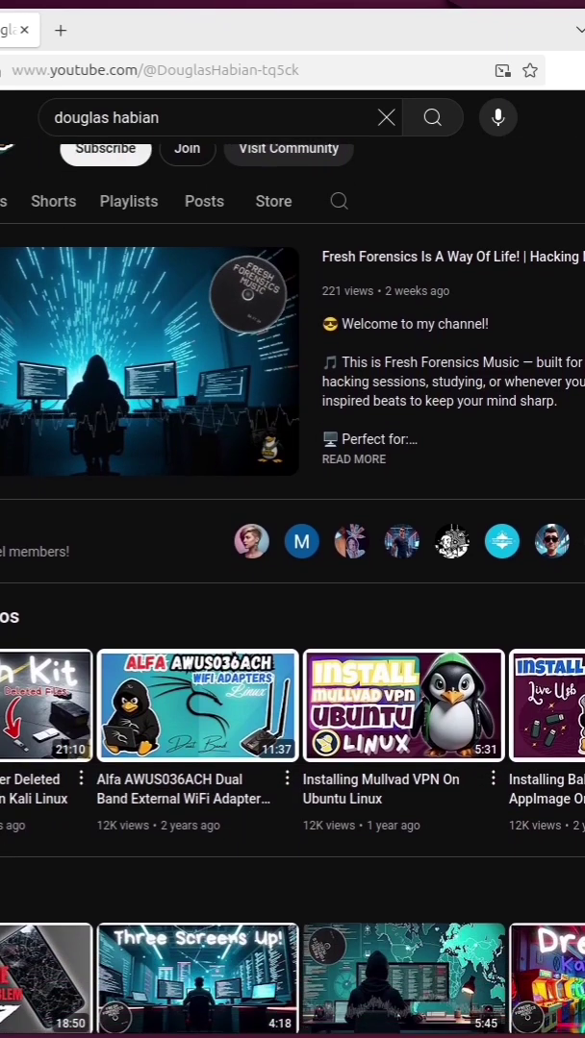
pyautogui.scroll(-3)
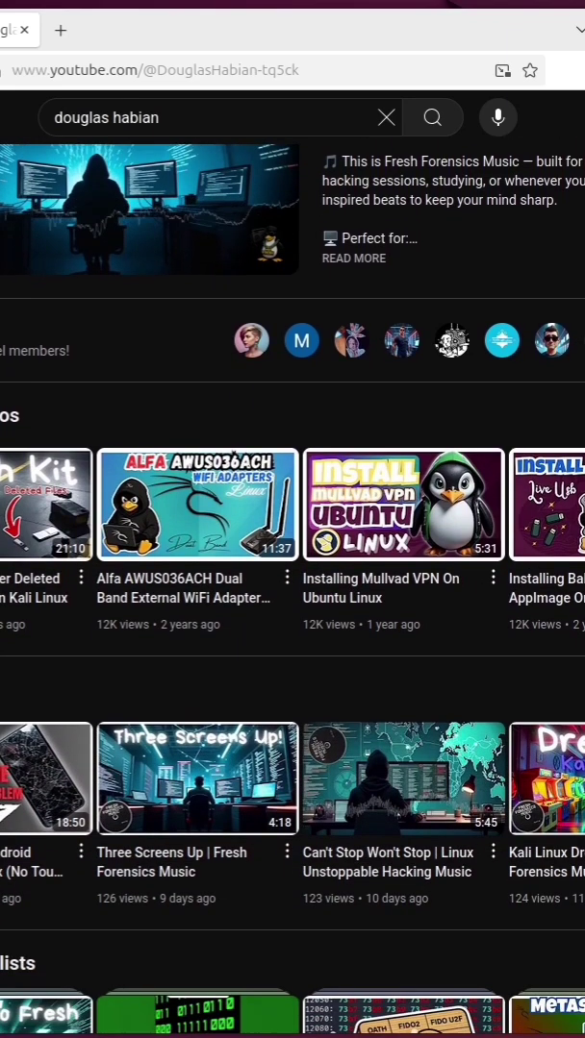